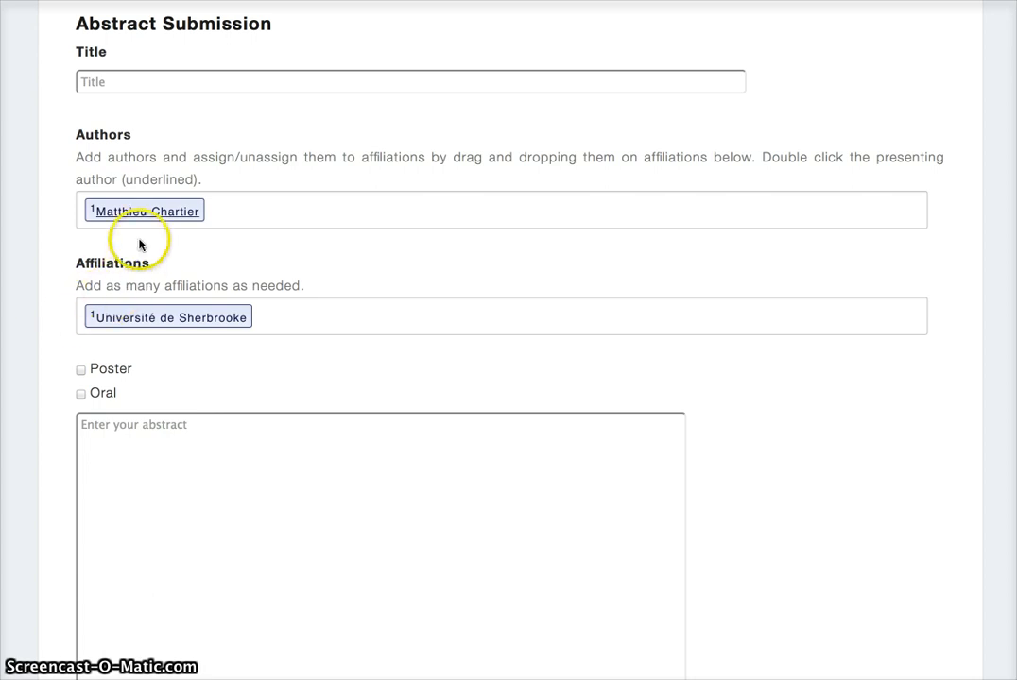
pyautogui.moveTo(119, 342)
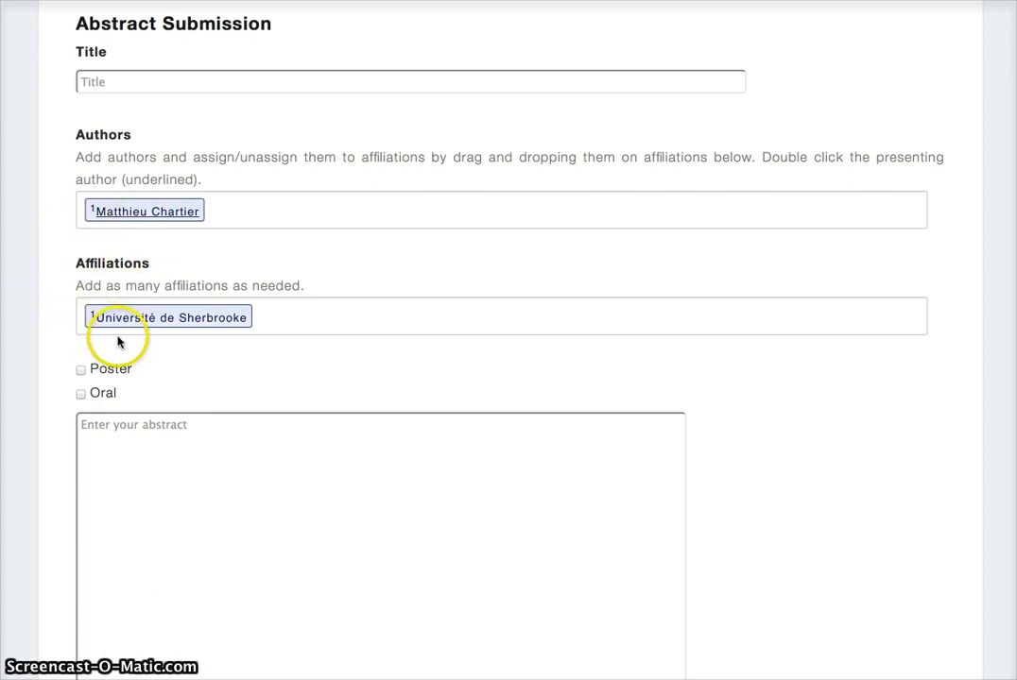
pyautogui.moveTo(123, 344)
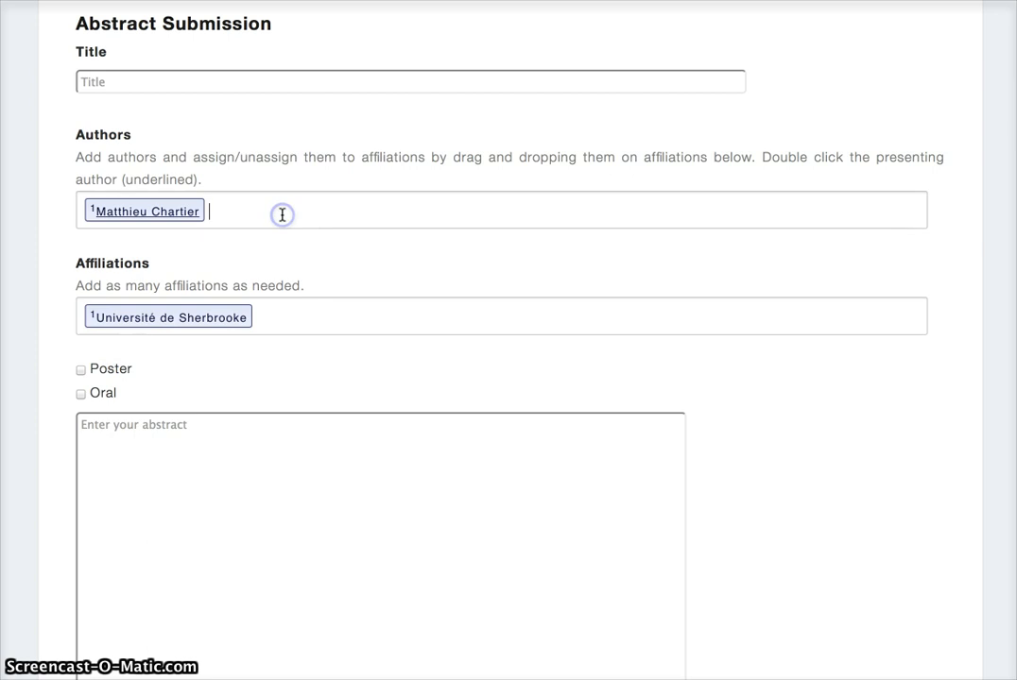
# - Enter Marie-Odile Benoit-Biancamano as the second author affiliated with Université de Montréal
pyautogui.write('Marie-Odile Benoit-Biancamano')
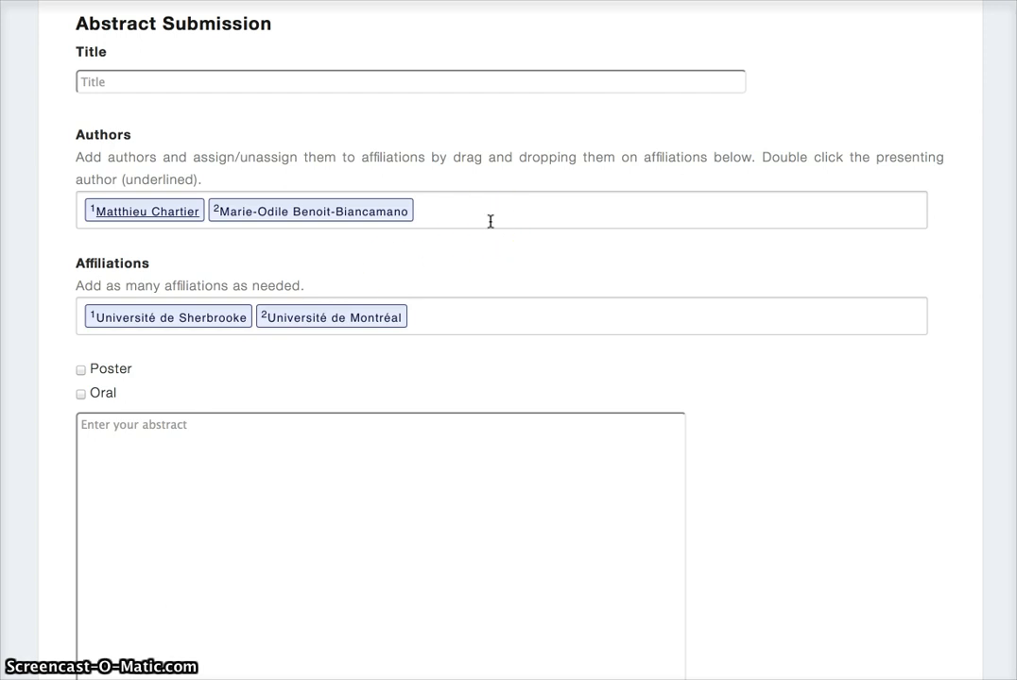
# - Add Albert Einstein as a third author from the typed name suggestion
pyautogui.write('Albert Einstein')
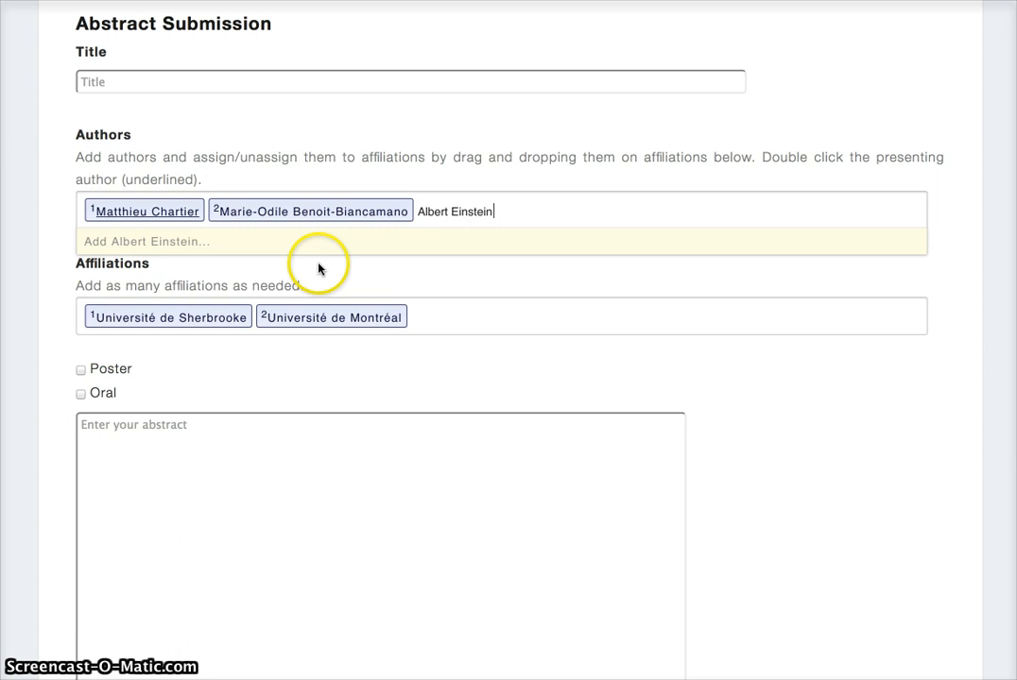
pyautogui.moveTo(166, 247)
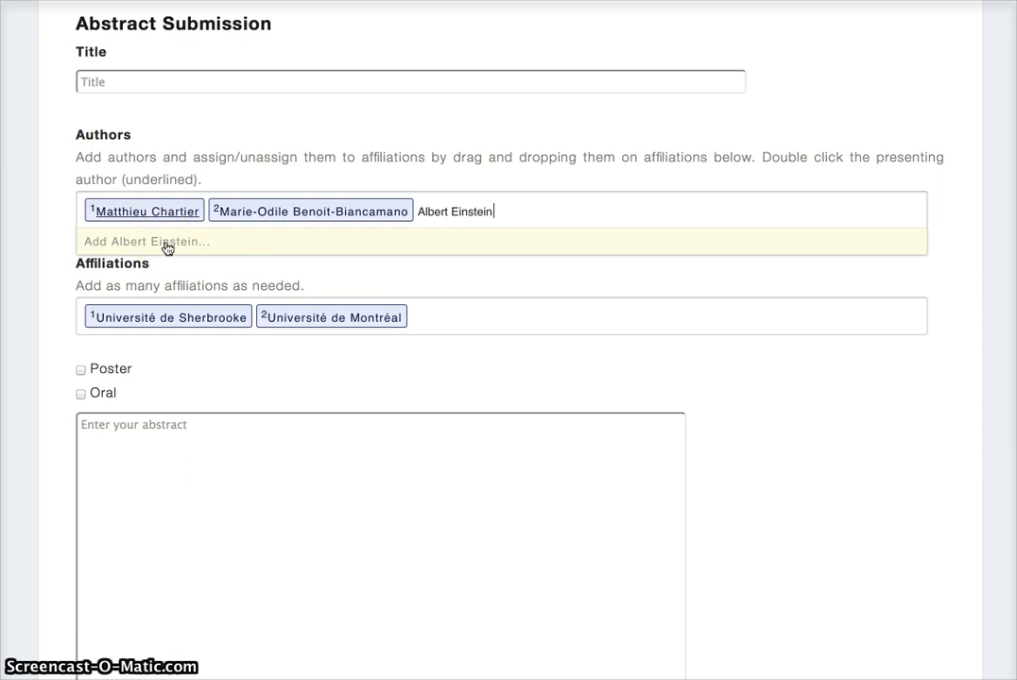
pyautogui.click(146, 242)
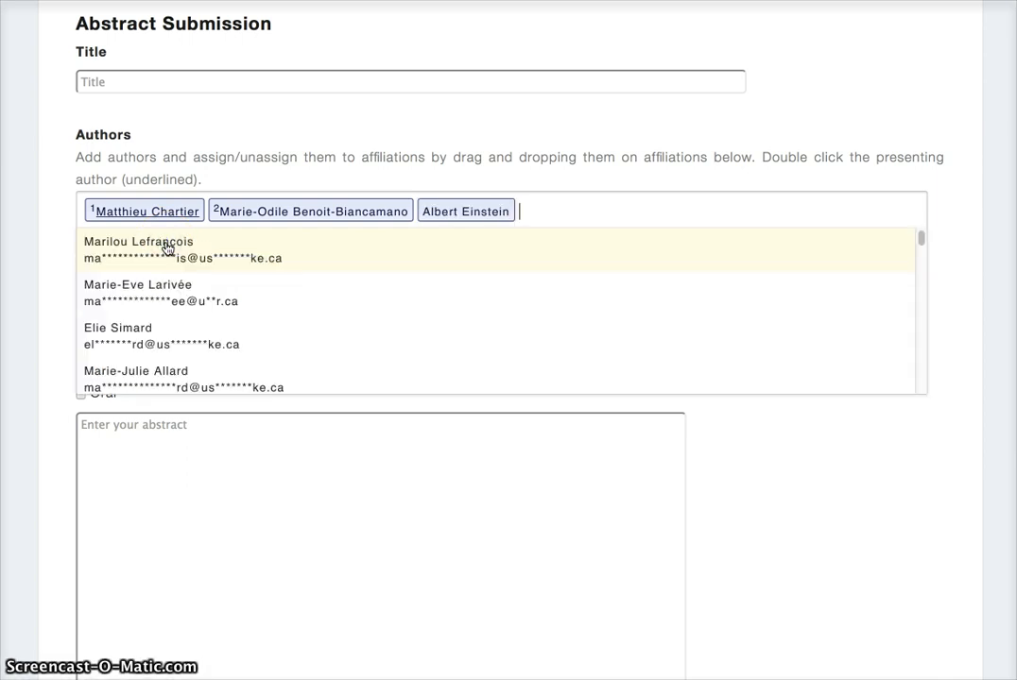
pyautogui.moveTo(306, 221)
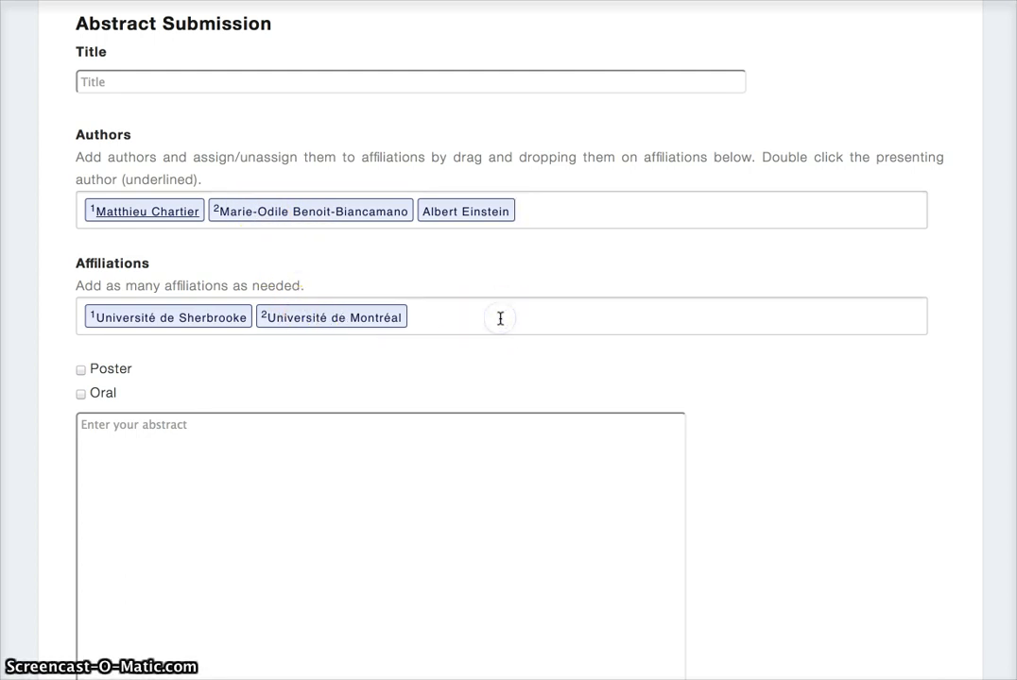
# - Start adding Princeton as a new affiliation from the 'Pr' suggestion
pyautogui.write('Princeton')
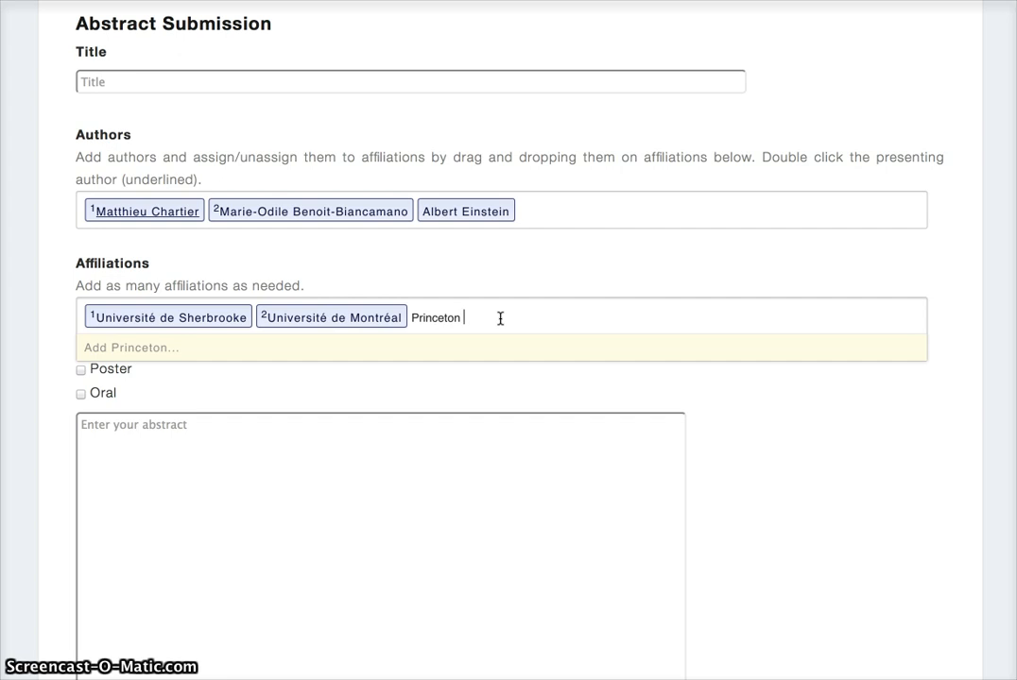
pyautogui.click(130, 347)
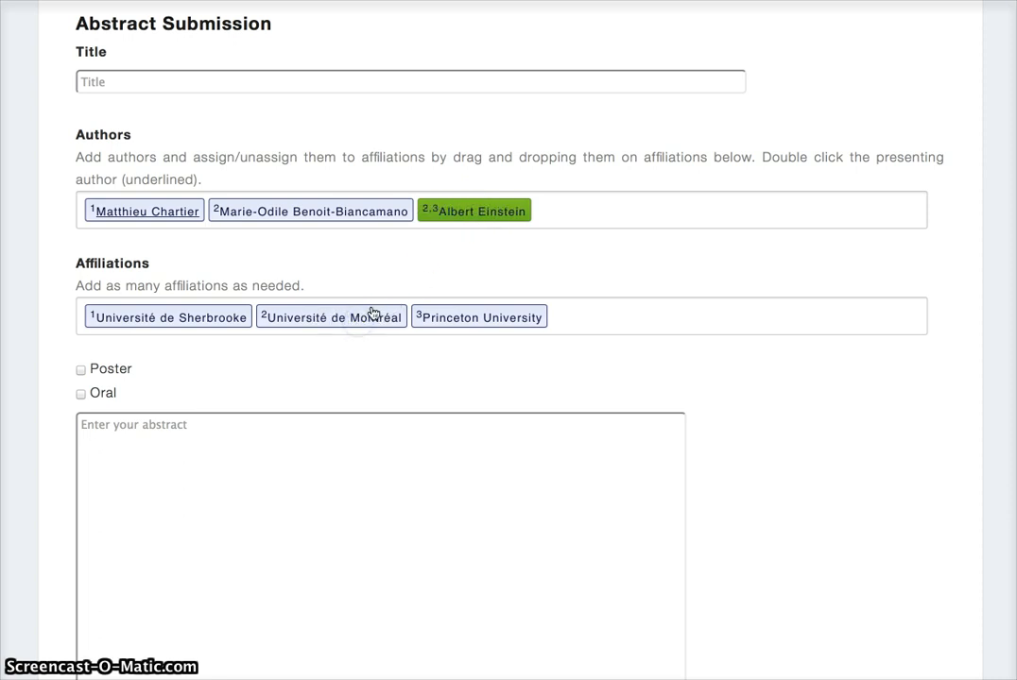
pyautogui.moveTo(431, 276)
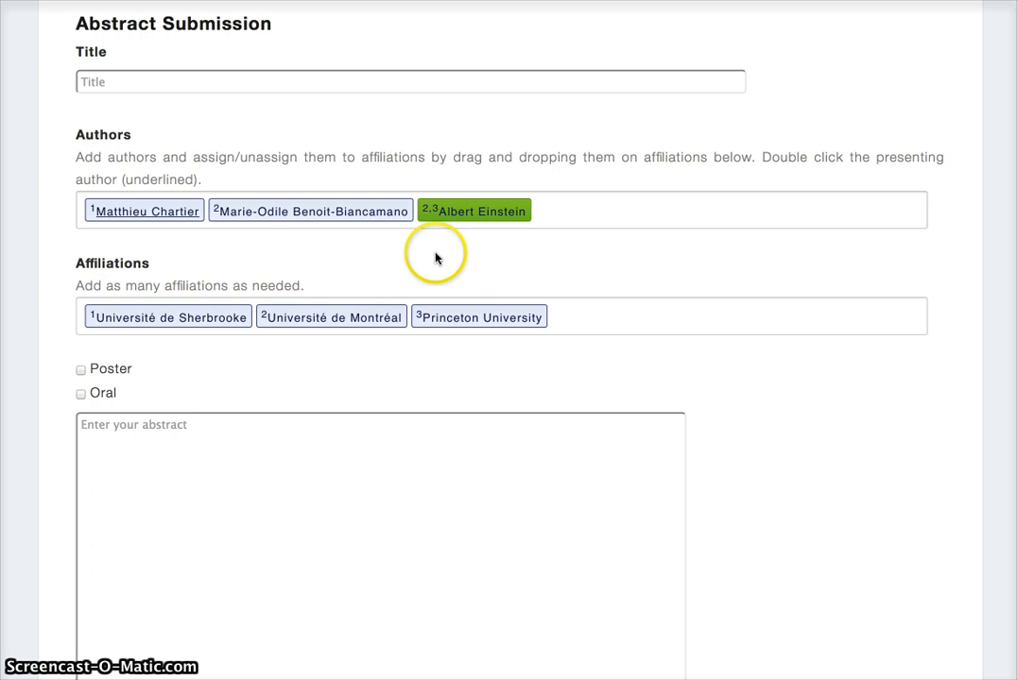
# - Remove Albert Einstein from affiliation 2 so he is tied only to Princeton University
pyautogui.moveTo(475, 210); pyautogui.dragTo(377, 285)
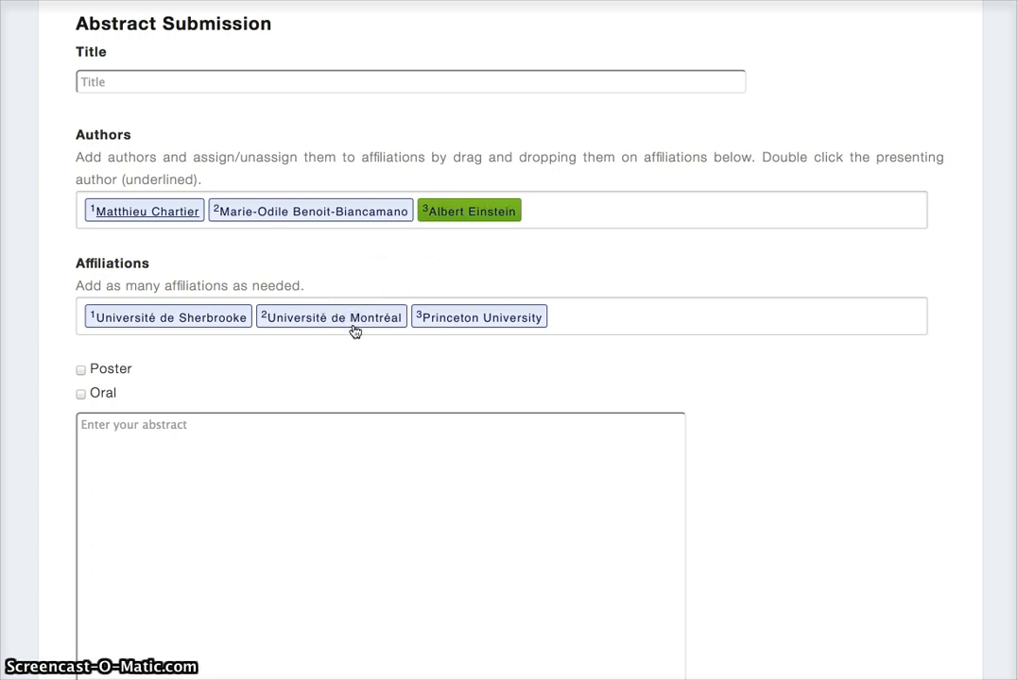
pyautogui.moveTo(485, 374)
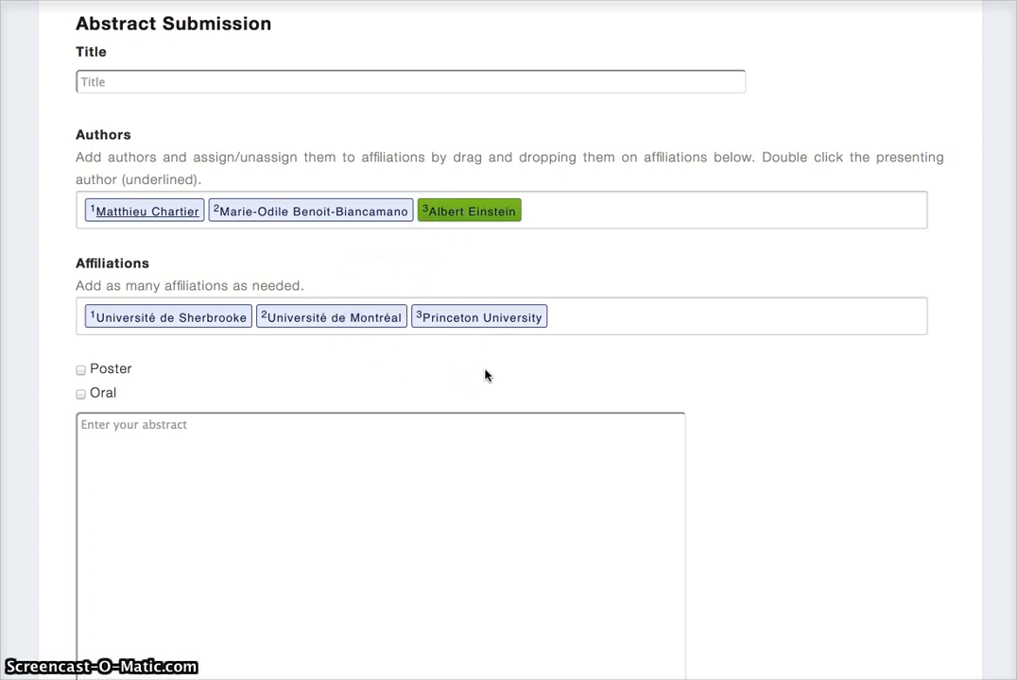